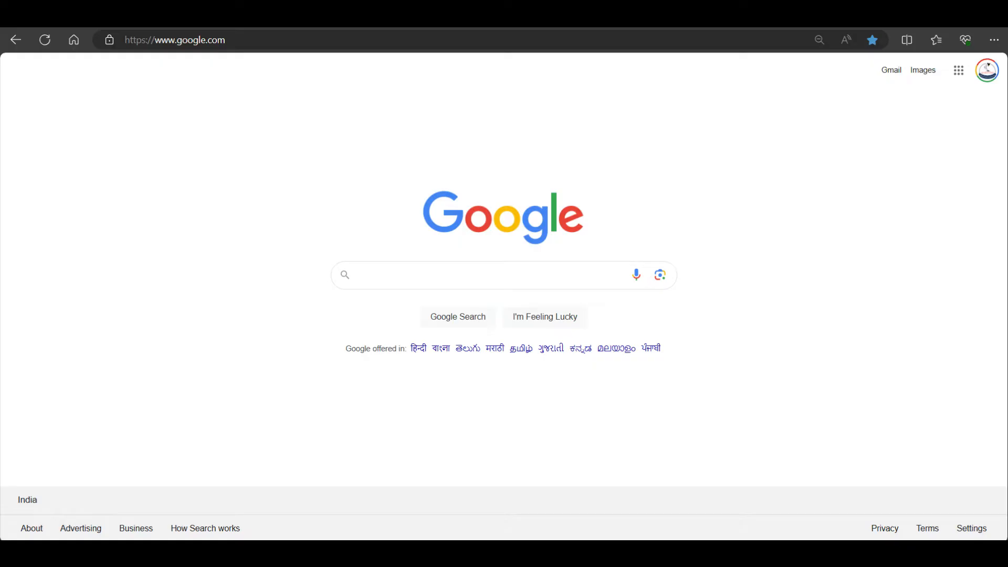
# Search Google for "create azure free account" from the typed query "create azure".
pyautogui.click(489, 281)
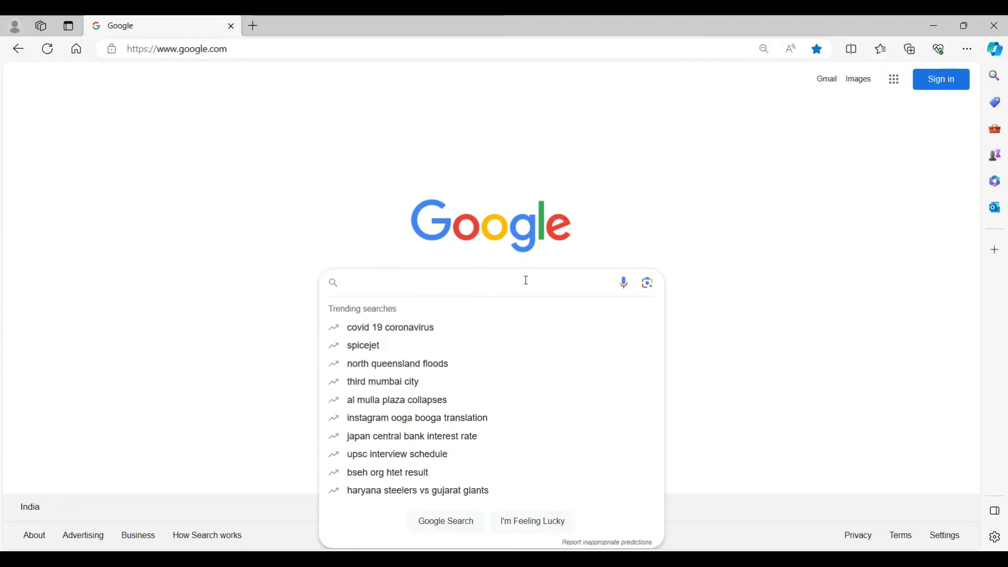
pyautogui.write('create')
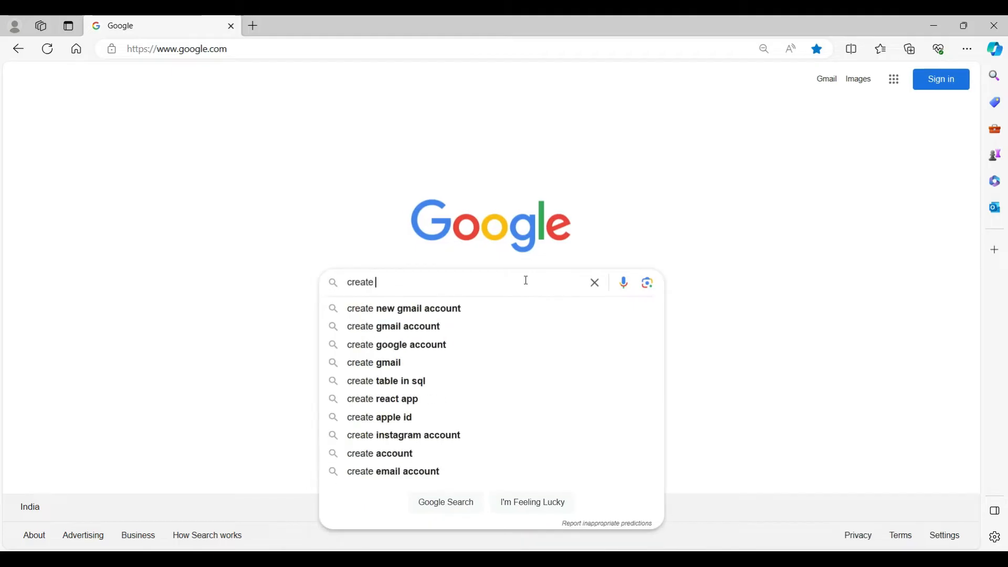
pyautogui.write('azure')
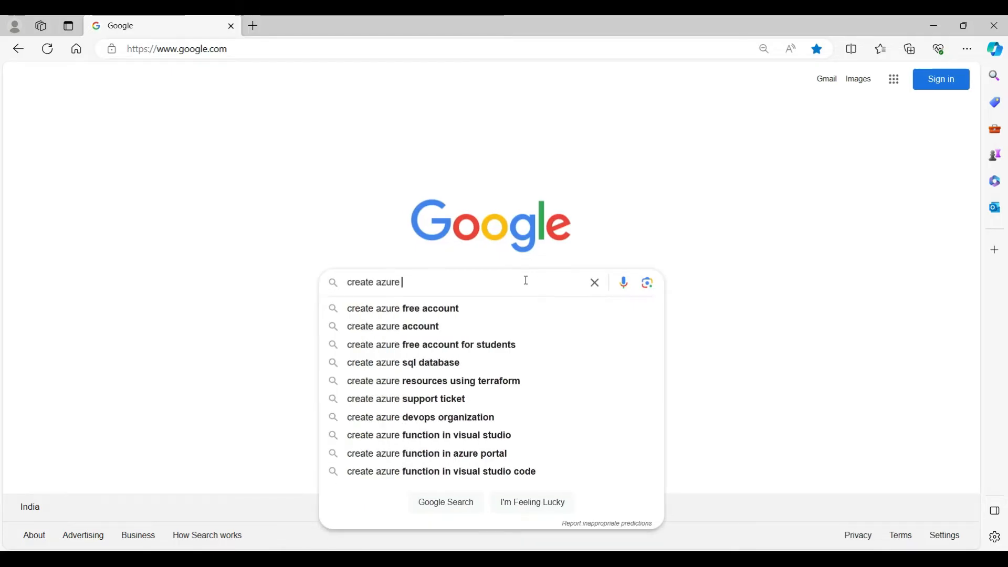
pyautogui.click(403, 308)
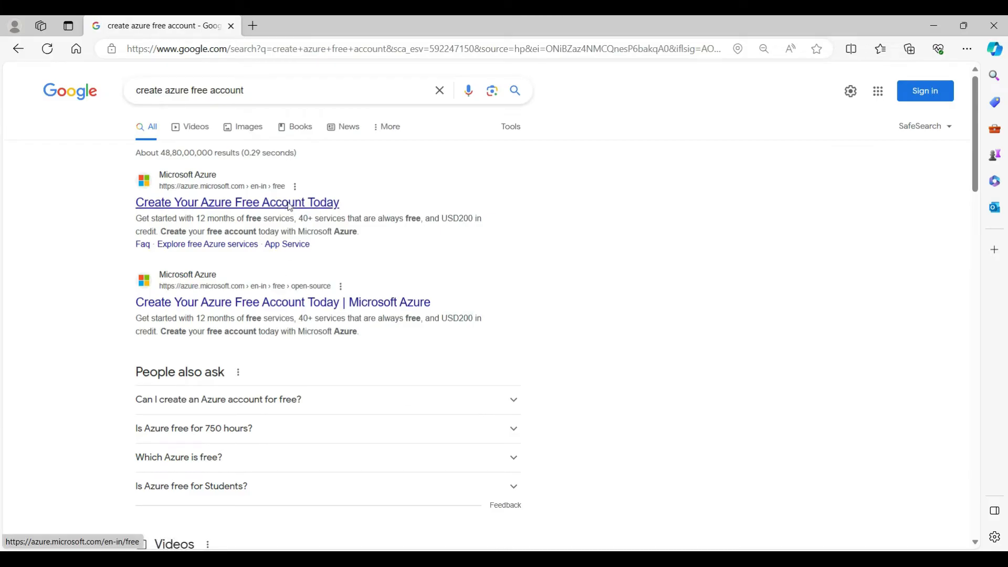
# Go to the Azure free account result and start the free sign-up.
pyautogui.click(237, 202)
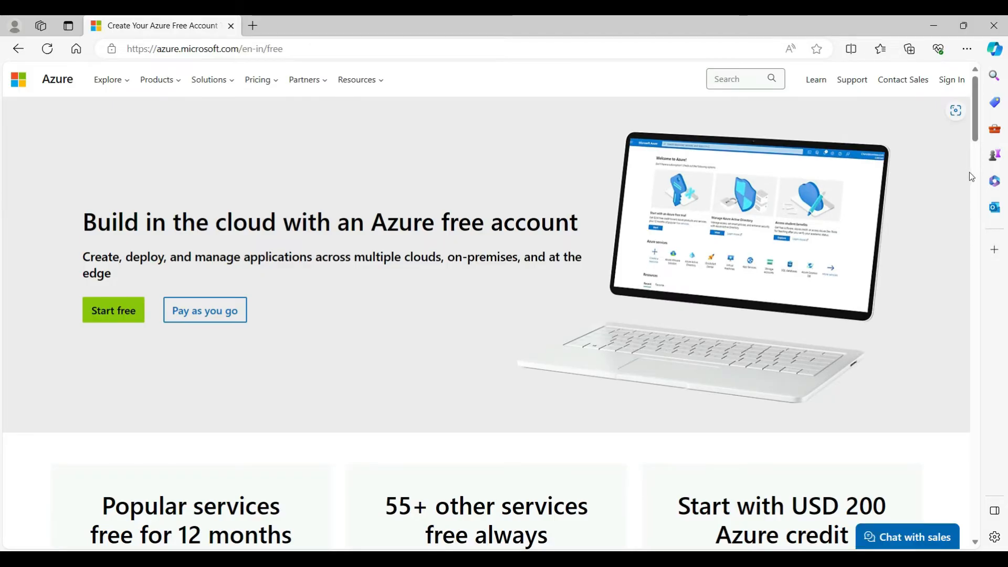
pyautogui.moveTo(972, 140)
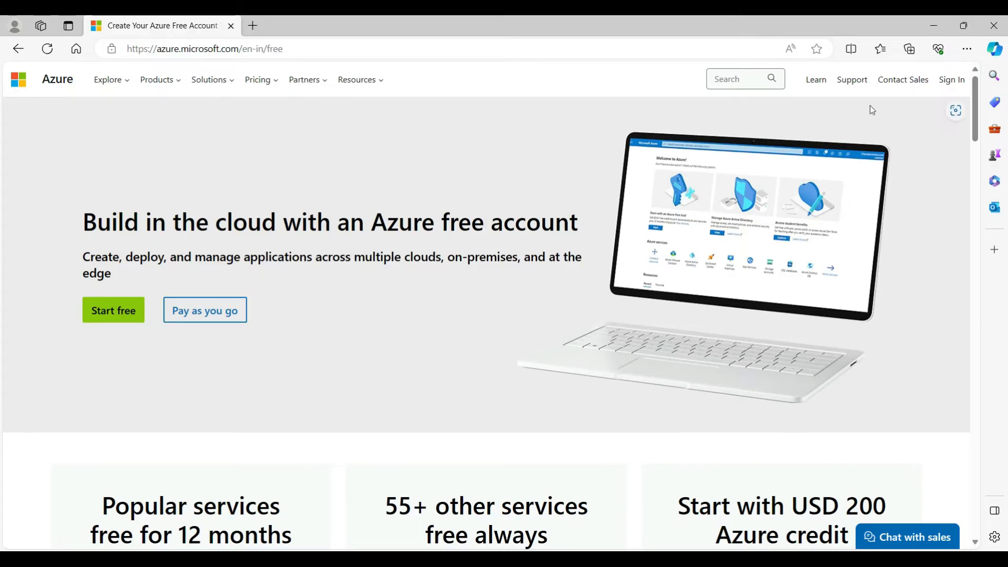
pyautogui.click(953, 79)
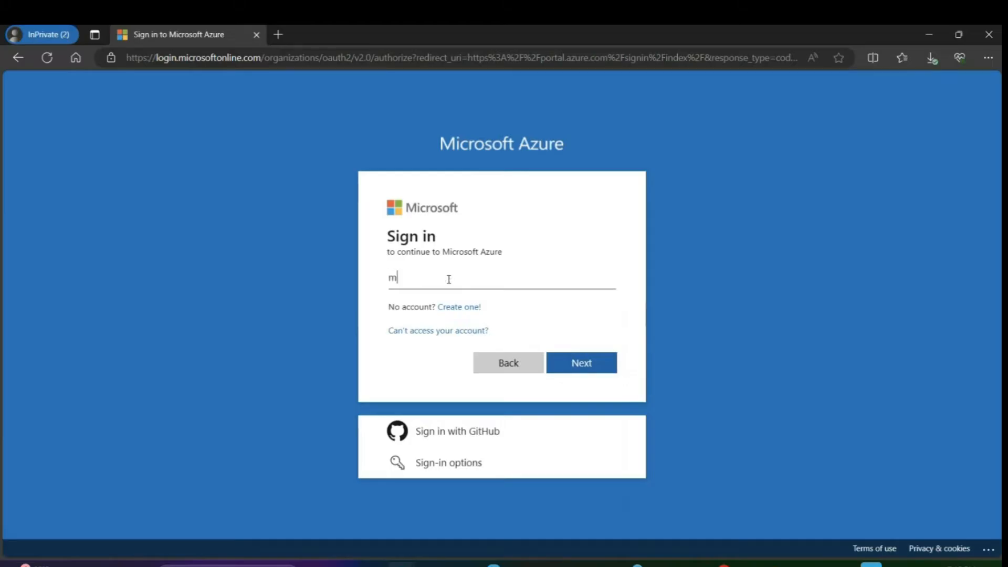
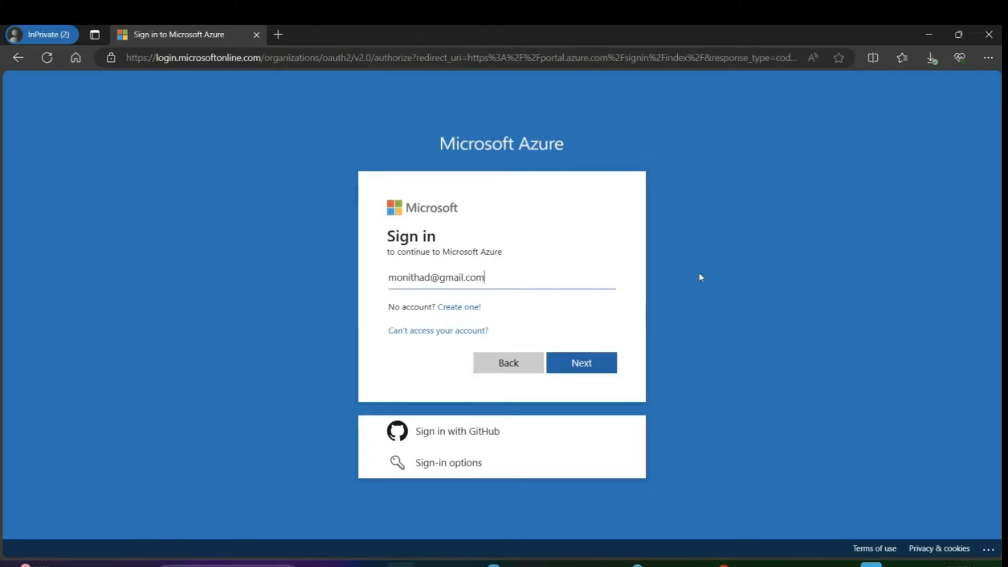
# Enter the new account's Gmail address and submit it.
pyautogui.click(580, 362)
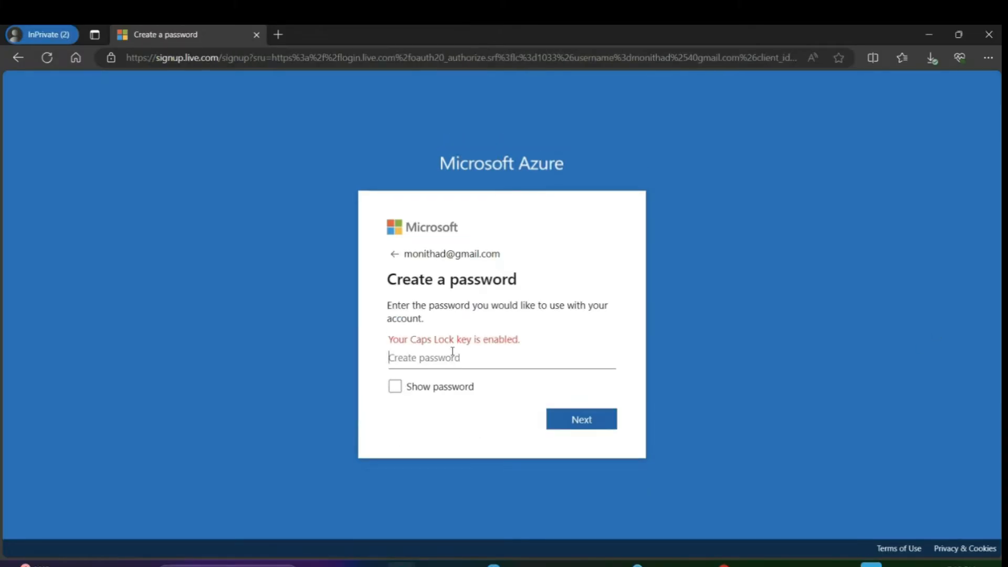
# Create a password for the account and continue.
pyautogui.write('•')
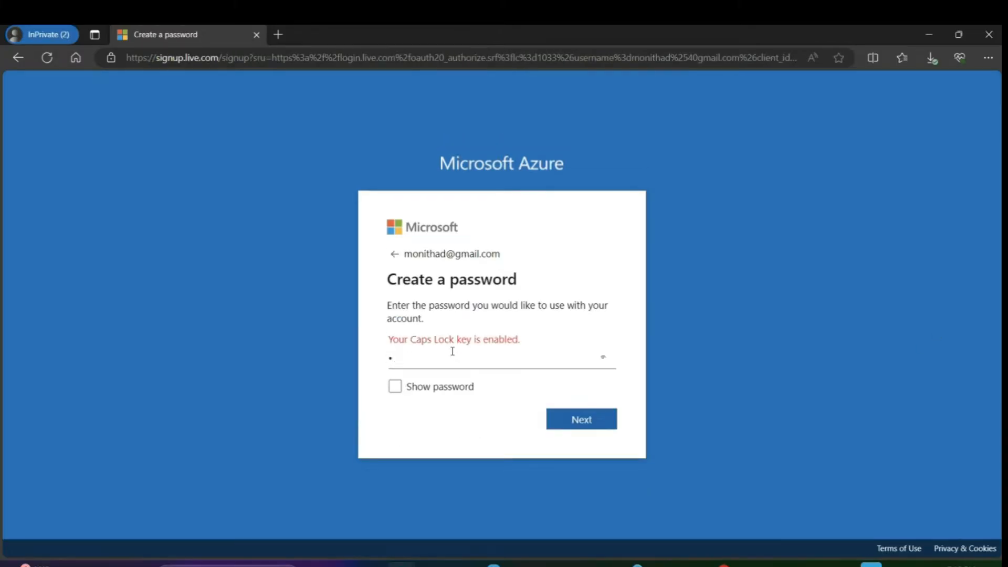
pyautogui.write('****')
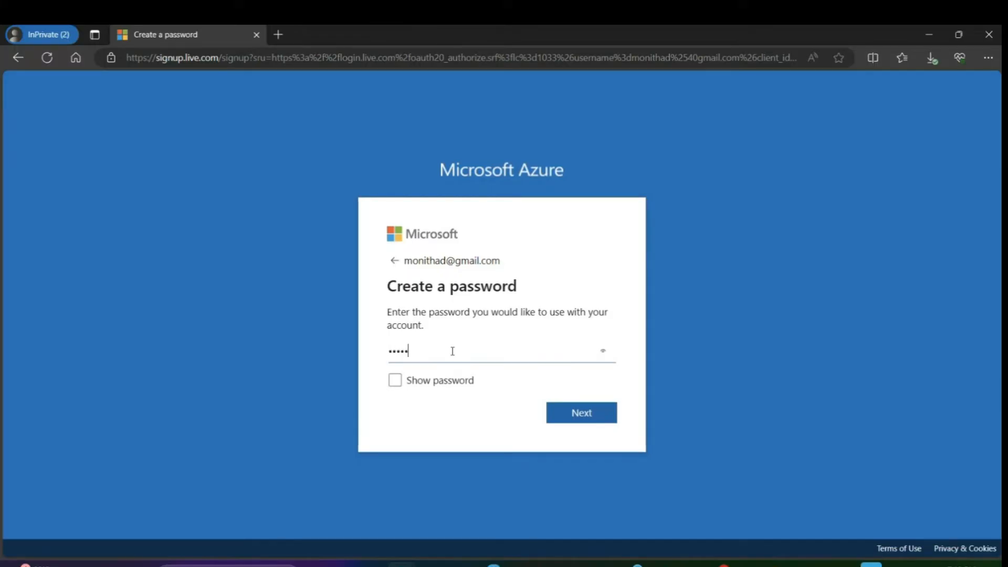
pyautogui.click(580, 412)
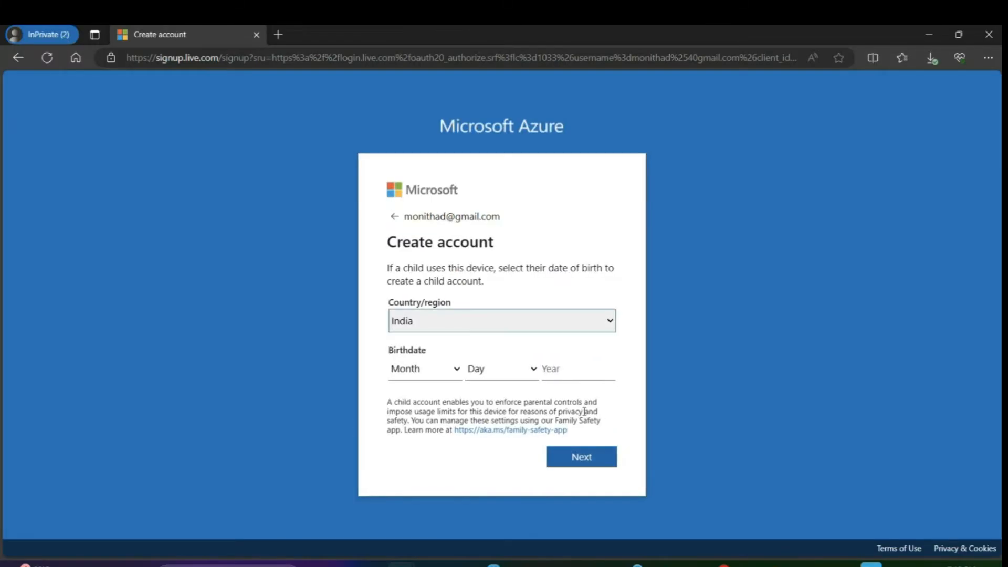
# Set the birthdate to December 22 with India as region and continue.
pyautogui.click(423, 369)
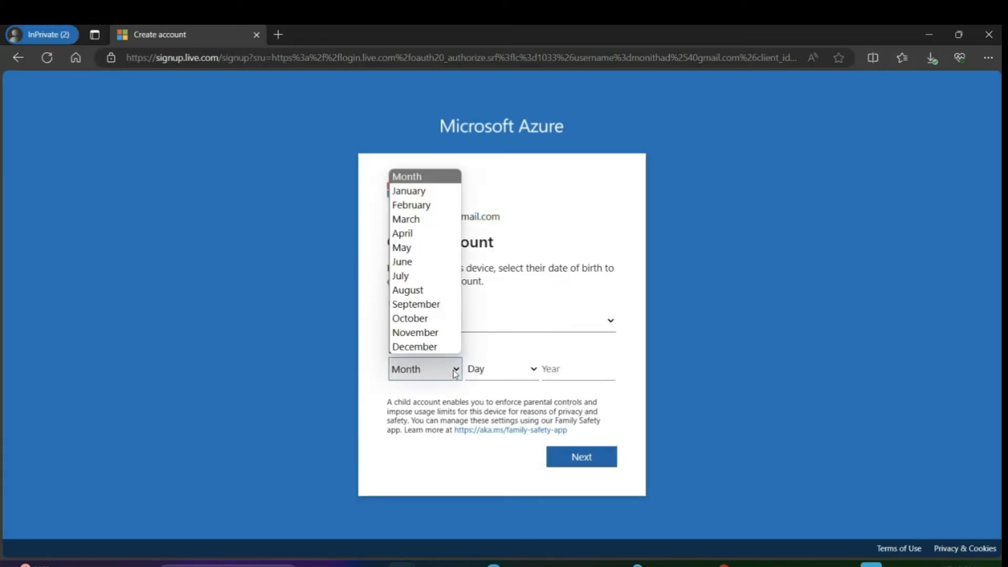
pyautogui.click(415, 347)
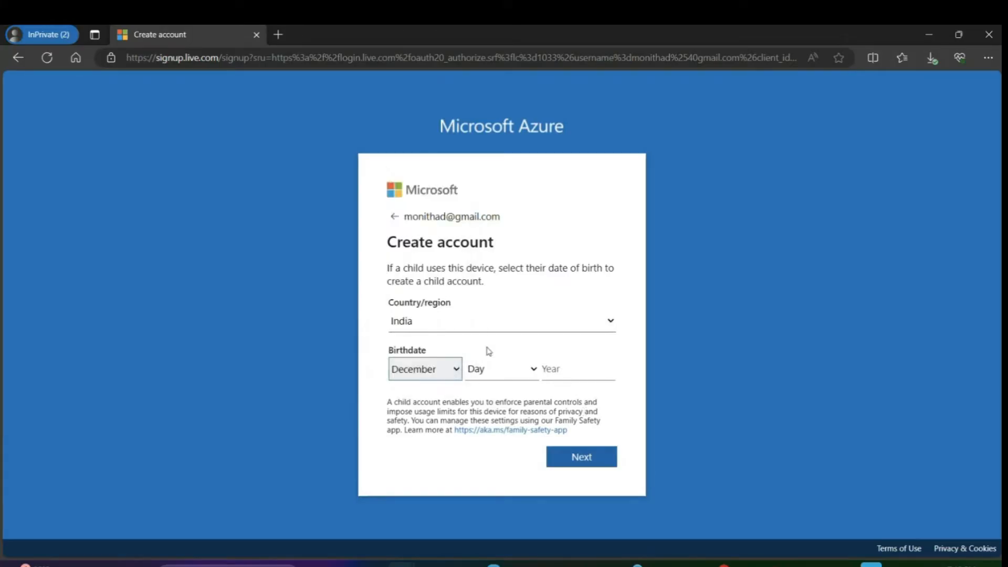
pyautogui.click(501, 369)
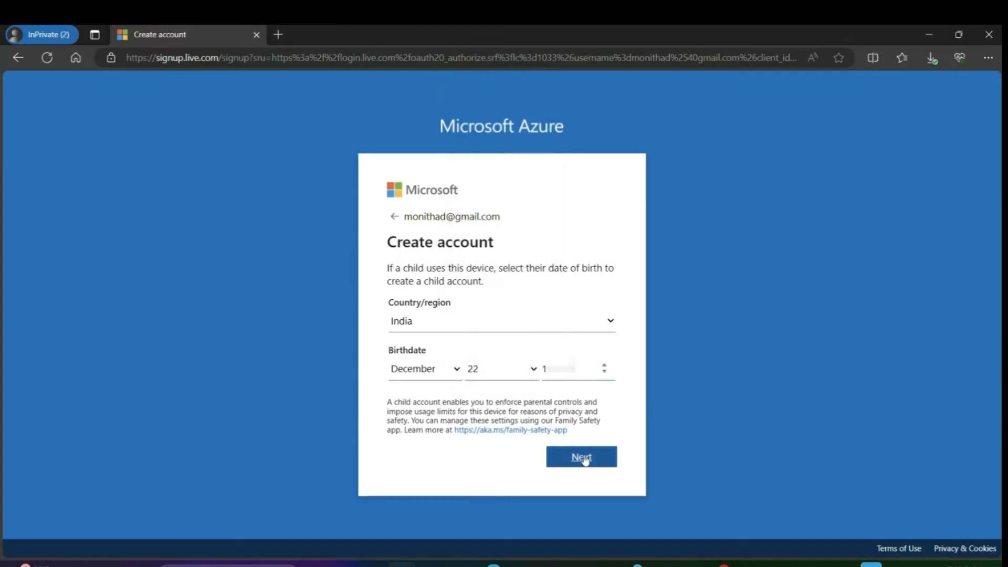
pyautogui.click(580, 457)
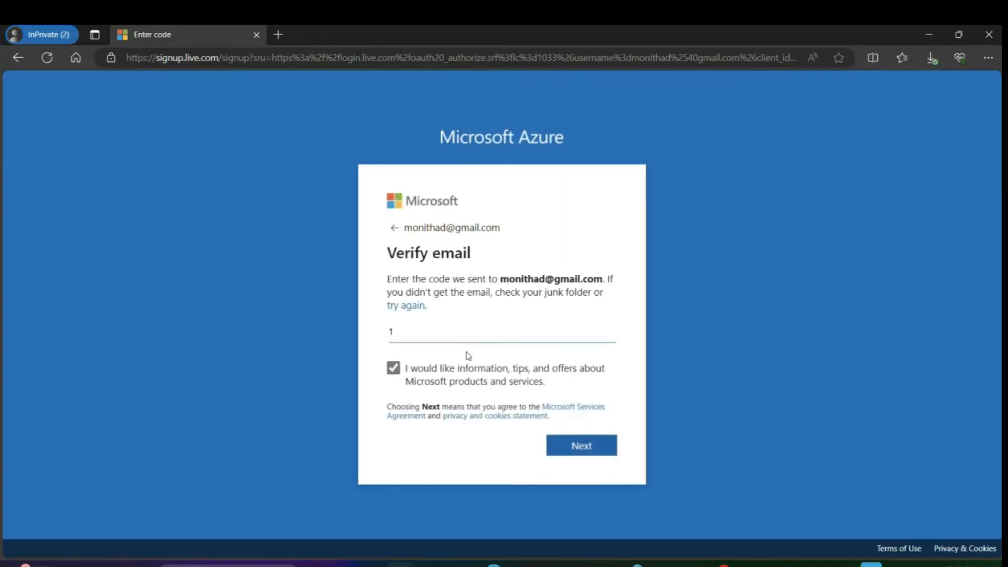
pyautogui.write('198')
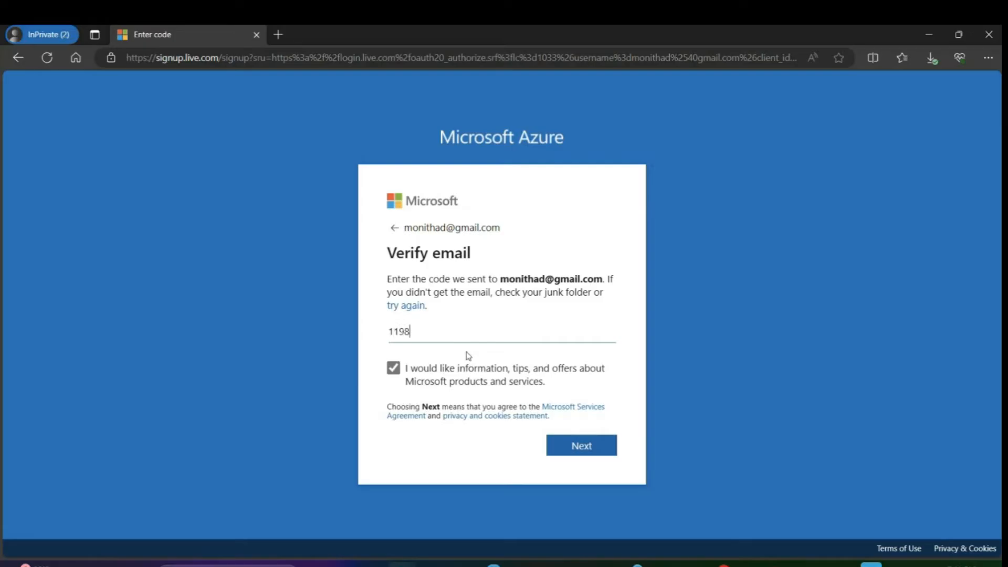
pyautogui.write('07')
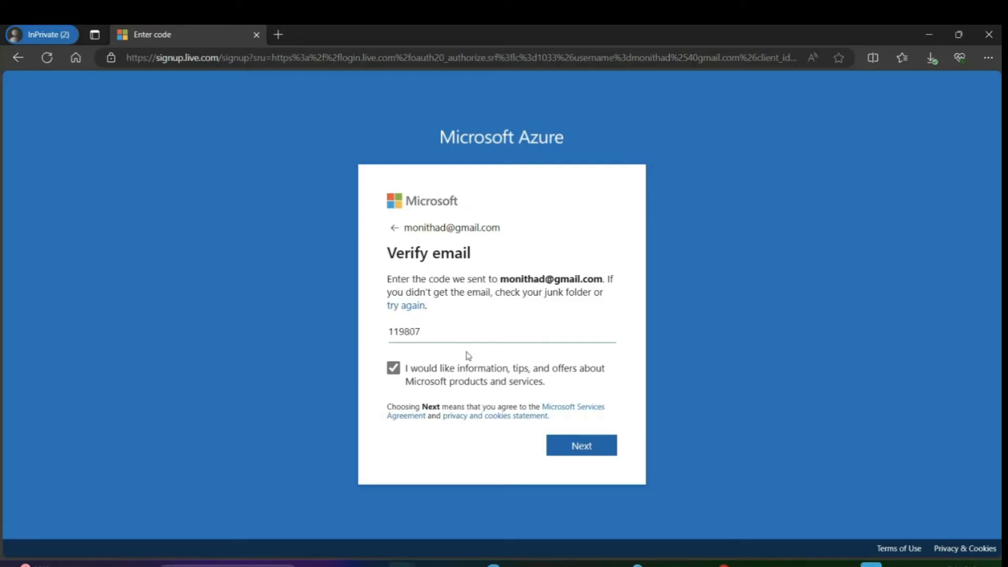
pyautogui.click(393, 368)
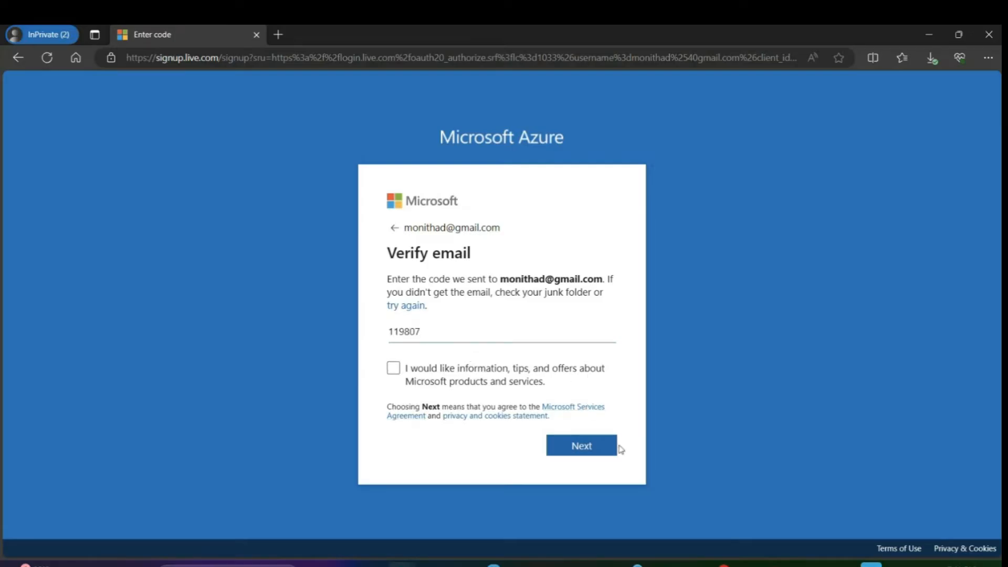
pyautogui.click(581, 445)
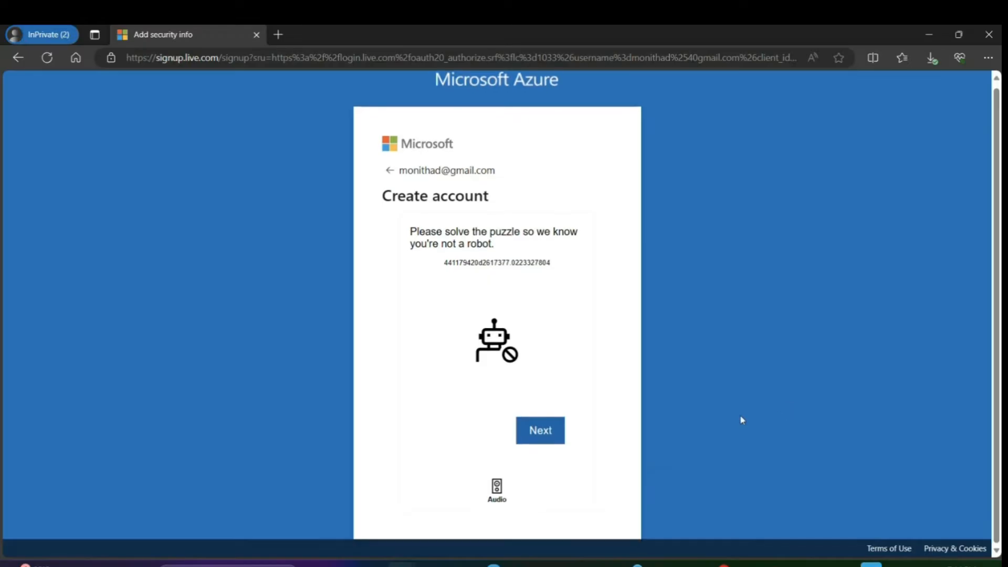
# Start the robot-check puzzle, rotate the animal toward the hand, and submit.
pyautogui.click(540, 431)
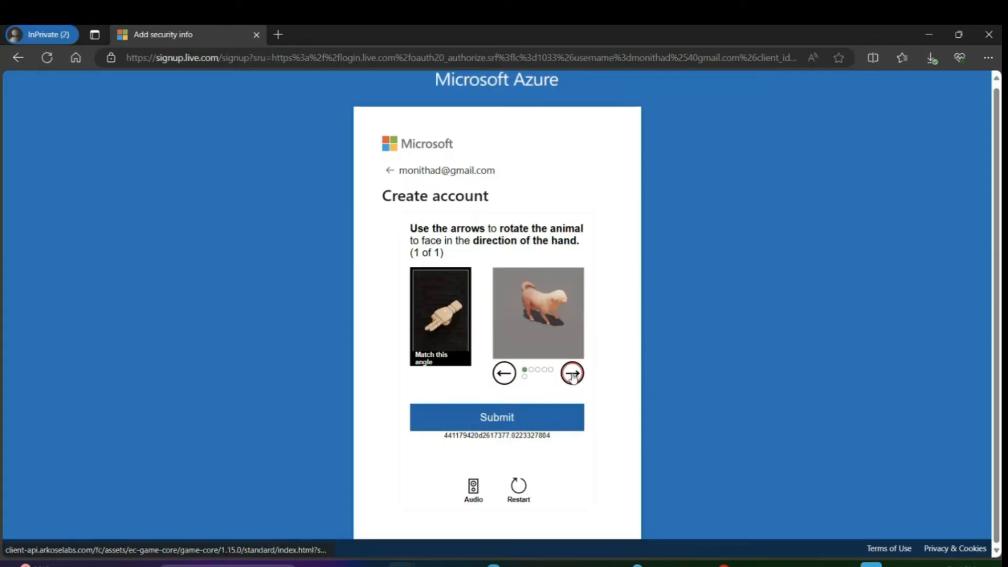
pyautogui.click(571, 373)
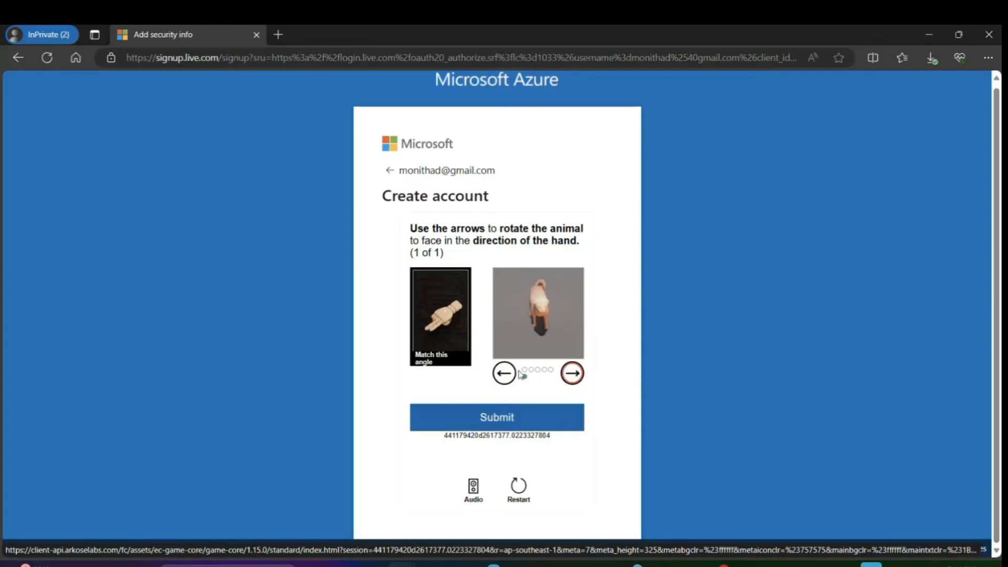
pyautogui.click(496, 417)
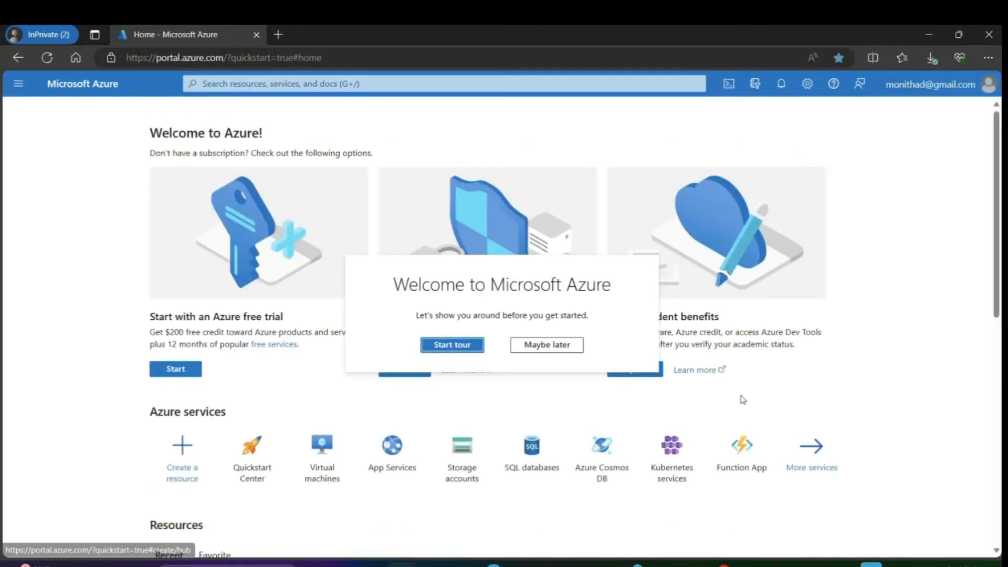
pyautogui.moveTo(474, 415)
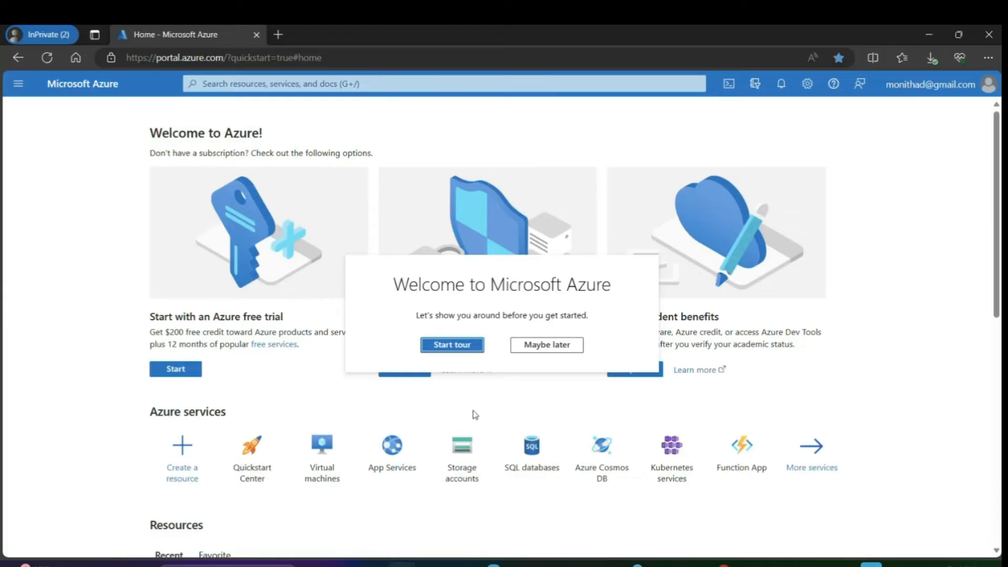
pyautogui.moveTo(700, 359)
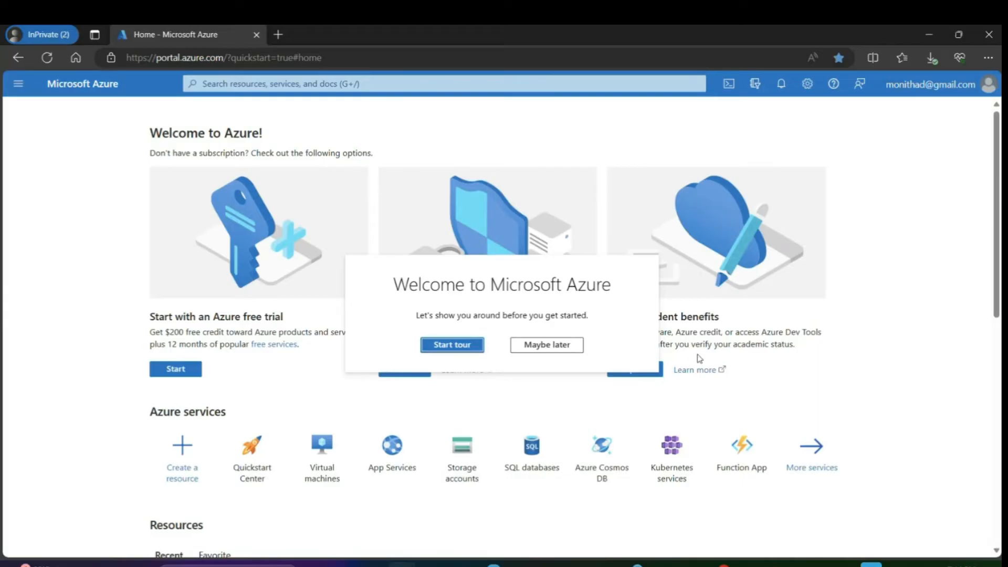
# Dismiss the welcome tour and start the Azure free trial from the portal home.
pyautogui.click(546, 345)
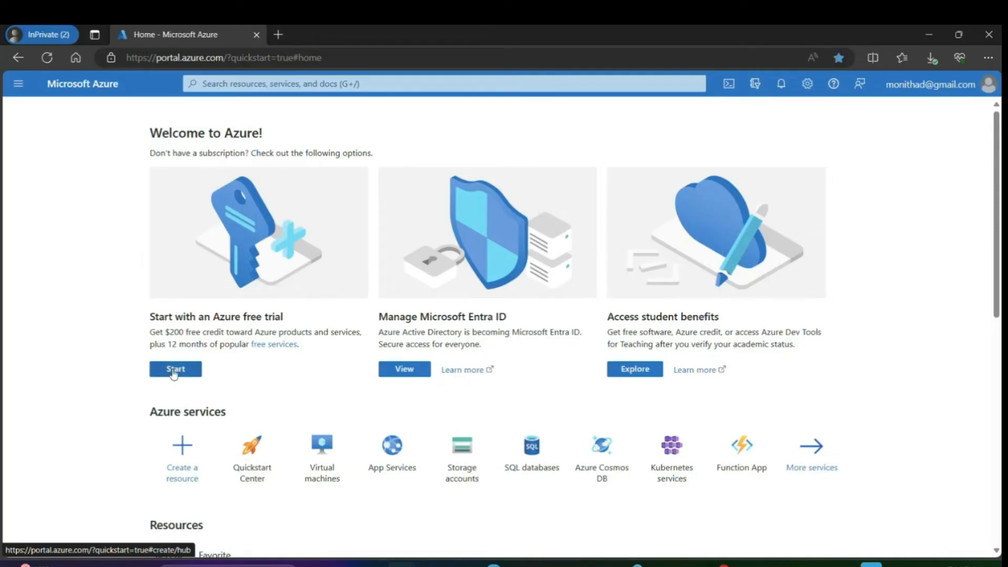
pyautogui.click(176, 369)
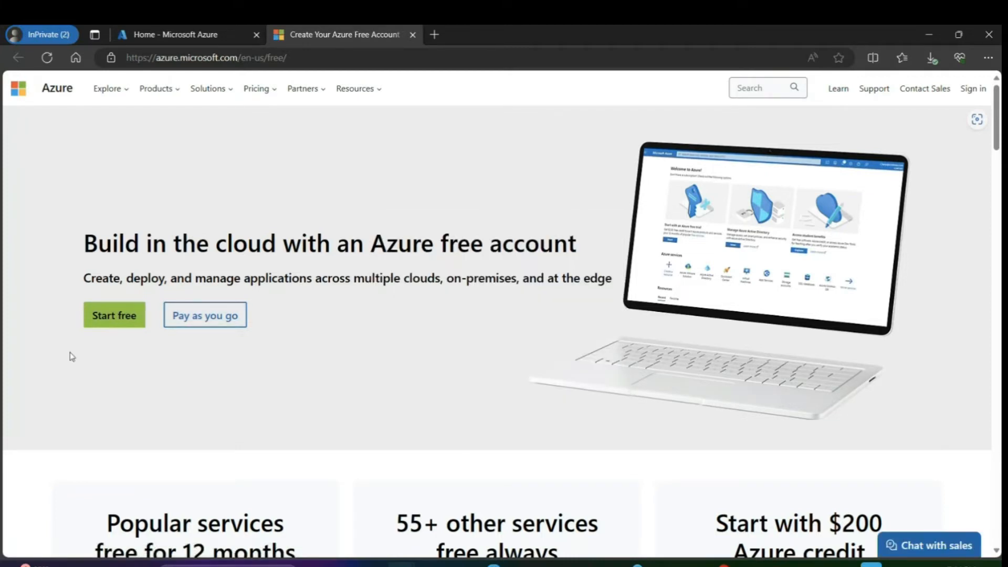
# Start the free account sign-up from the Azure free account page.
pyautogui.click(113, 315)
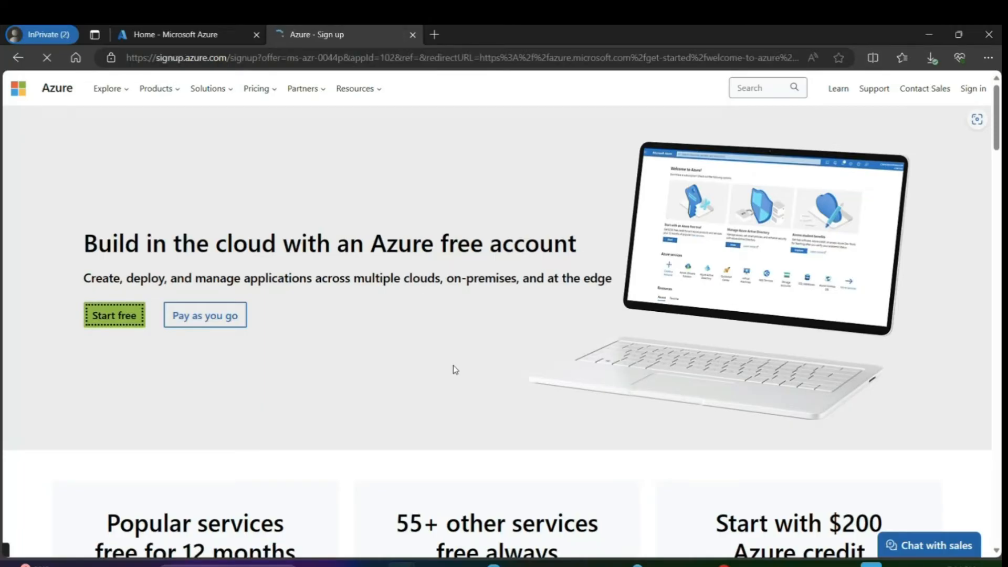
pyautogui.click(113, 315)
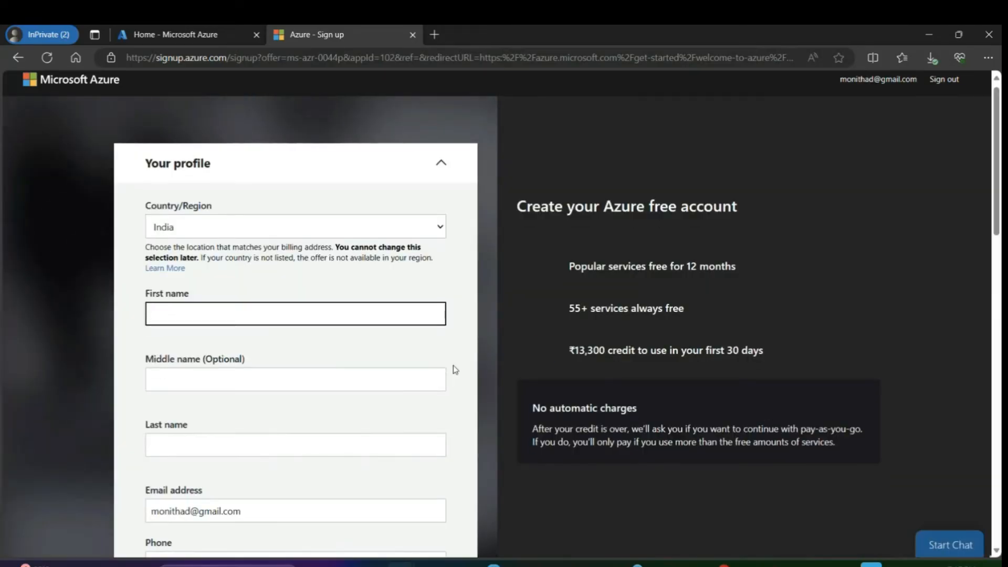
# Fill the name and phone 9912..., request a text code, and enter Hyderabad for address and city.
pyautogui.write('monitha')
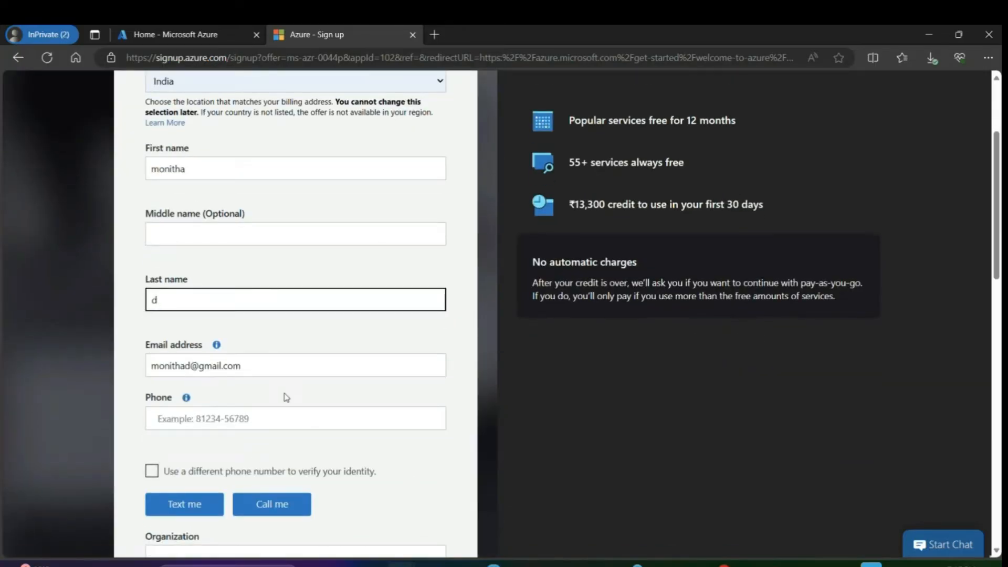
pyautogui.write('9912')
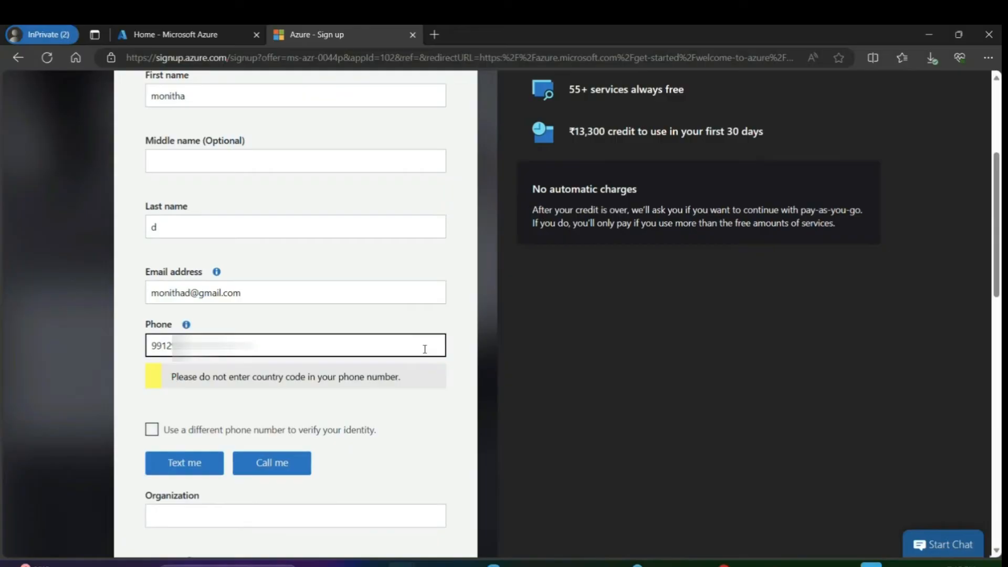
pyautogui.moveTo(323, 417)
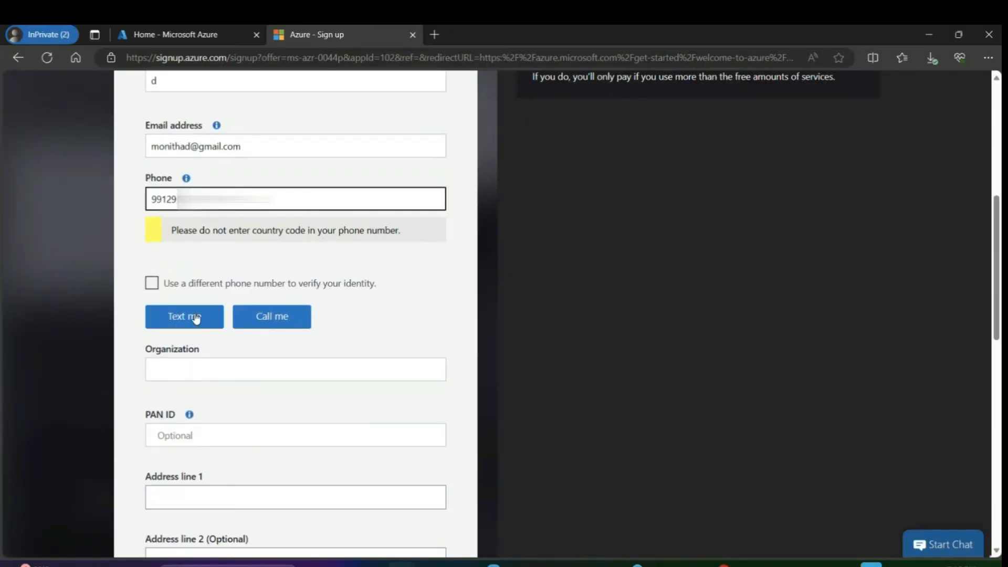
pyautogui.click(184, 316)
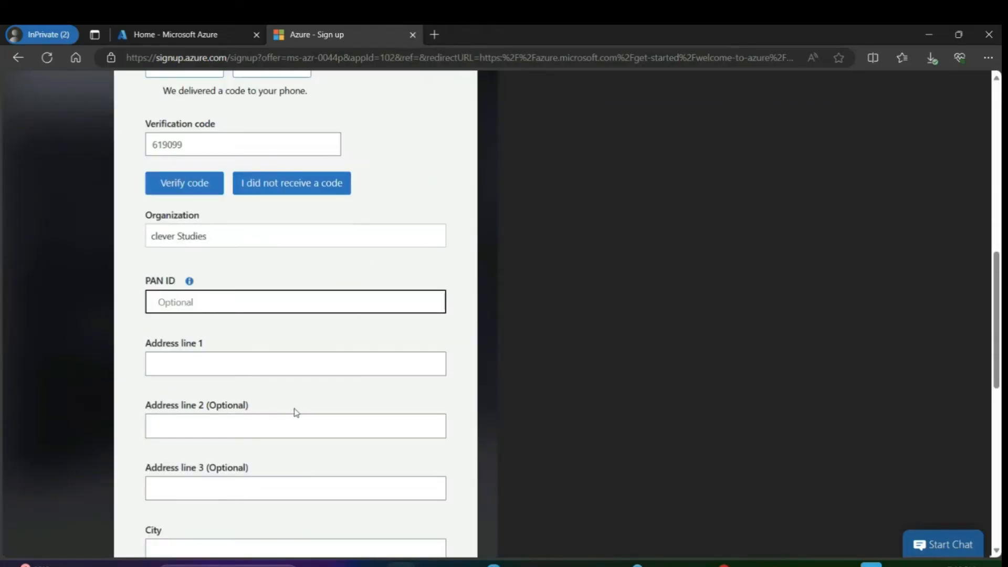
pyautogui.write('Hyderabad')
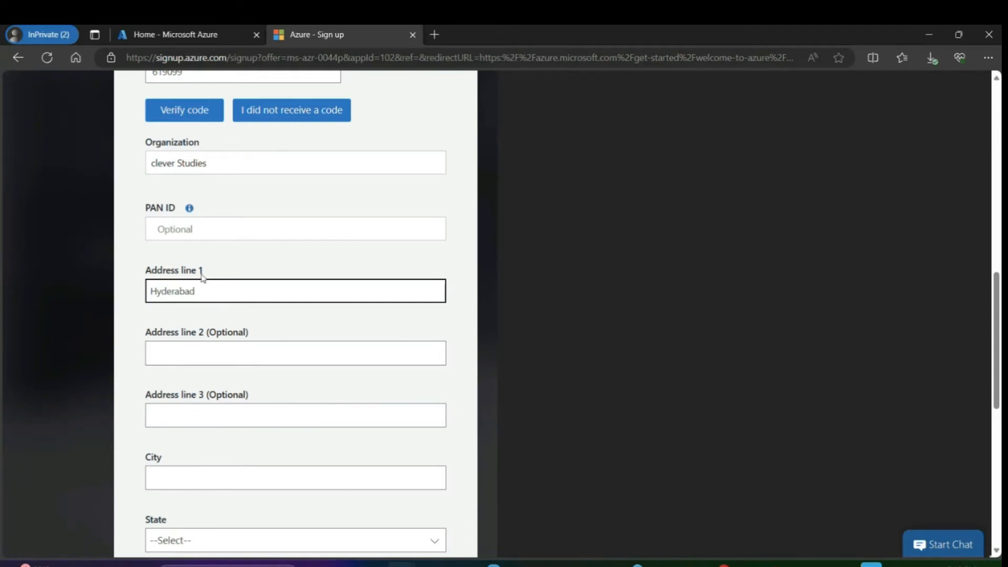
pyautogui.scroll(-3)
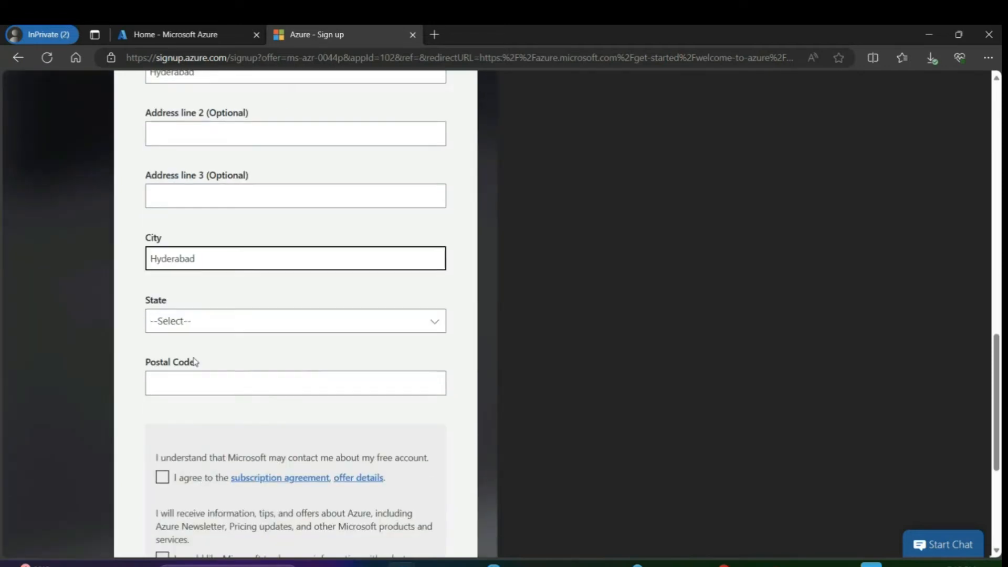
# Choose Telangana as state, enter postal code 500079, accept the agreement, and submit.
pyautogui.click(294, 321)
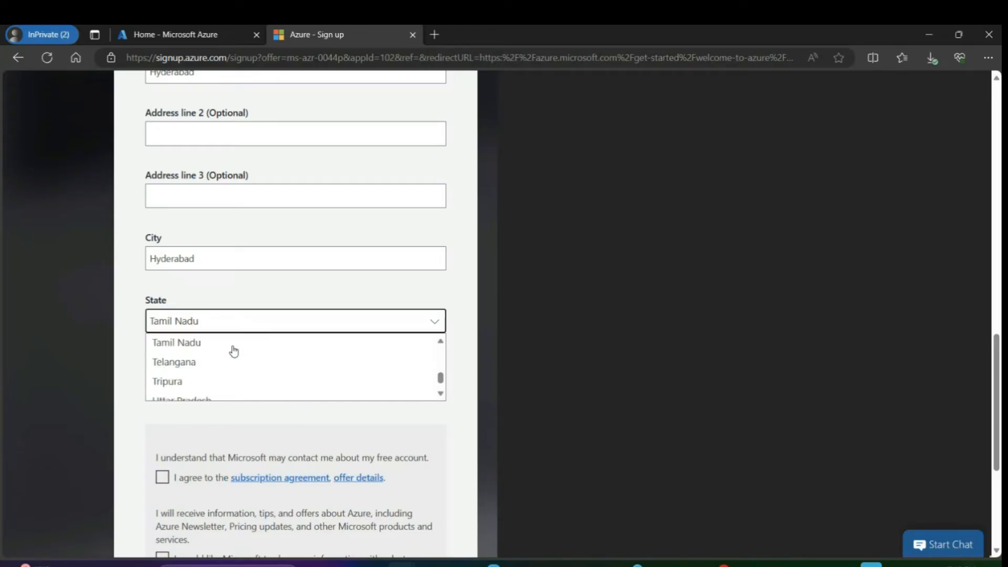
pyautogui.click(173, 361)
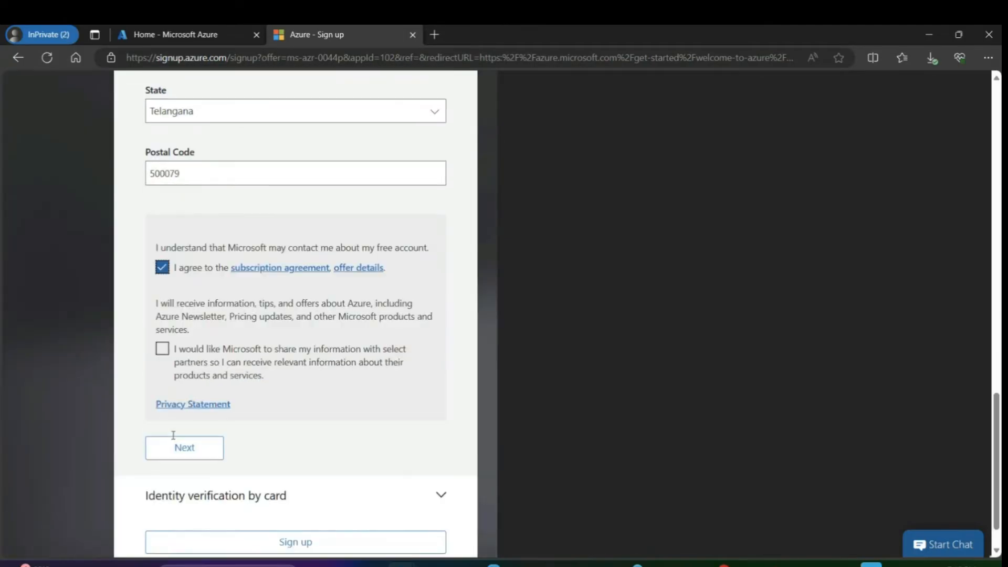
pyautogui.click(161, 349)
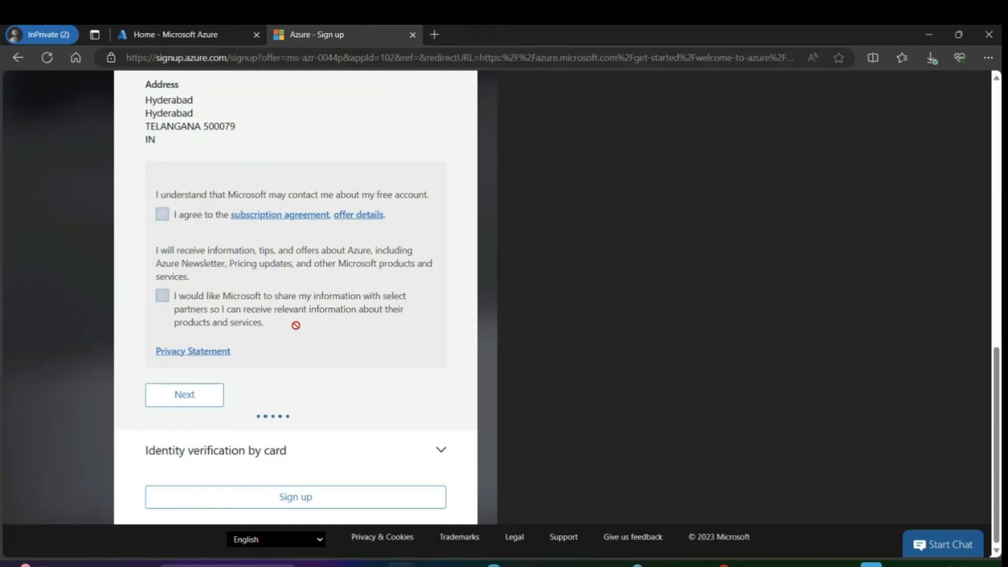
pyautogui.moveTo(291, 357)
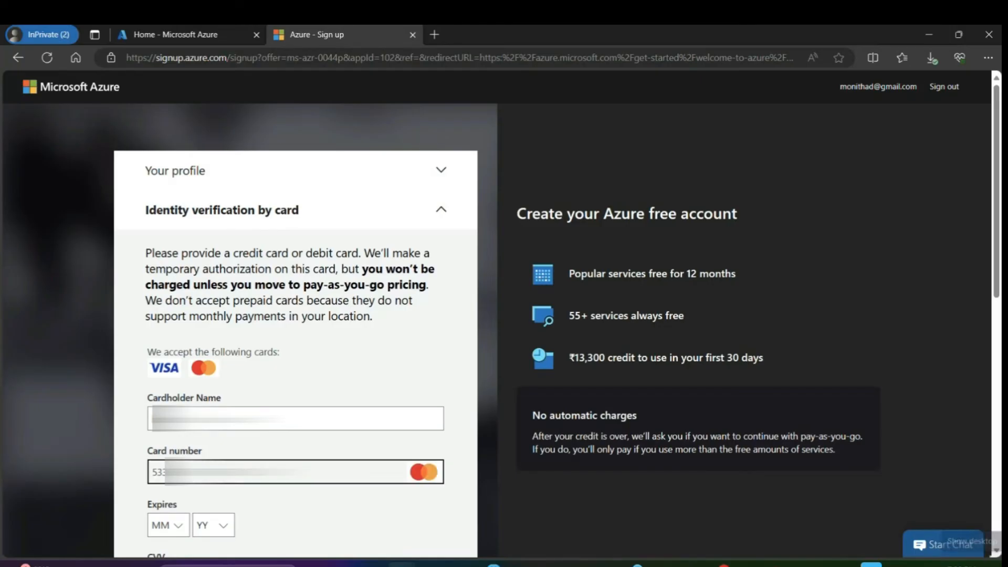
# Submit the entered card details for identity verification via Sign up.
pyautogui.scroll(-3)
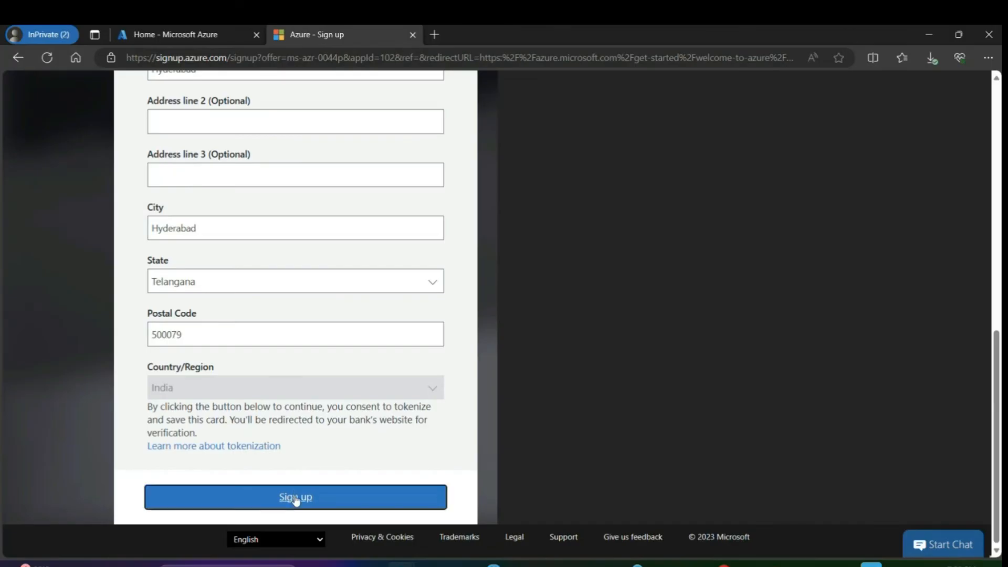
pyautogui.click(295, 497)
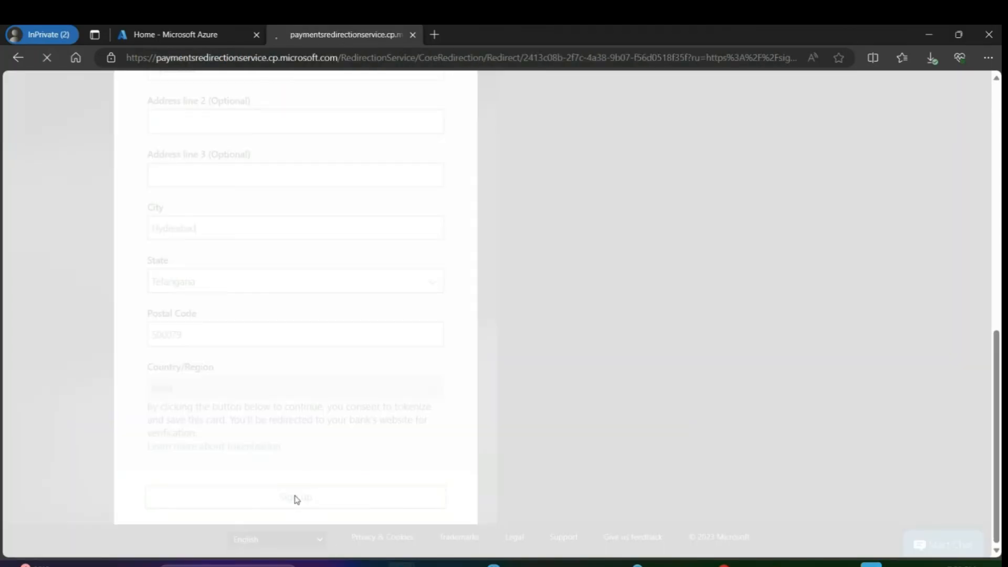
pyautogui.click(295, 497)
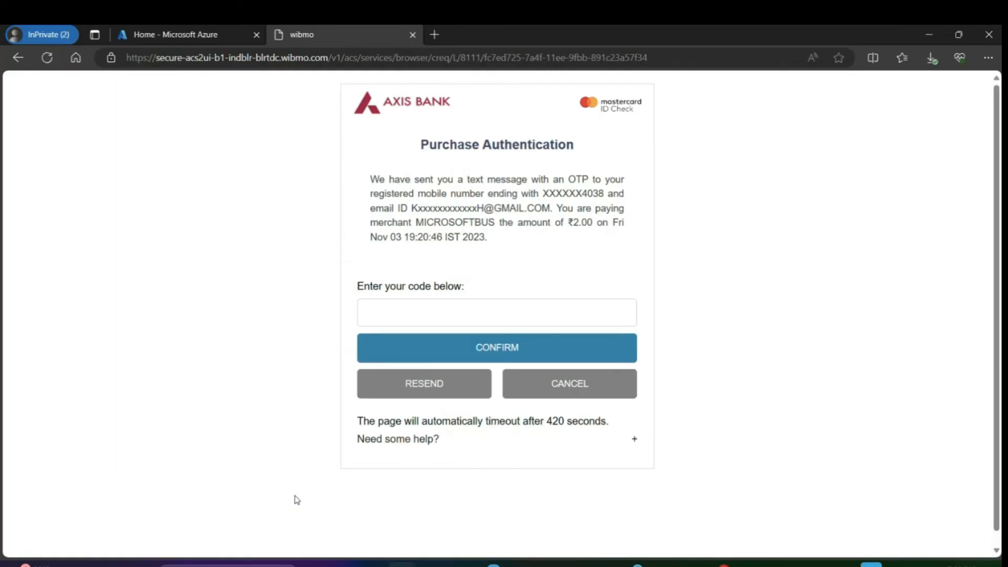
pyautogui.click(497, 313)
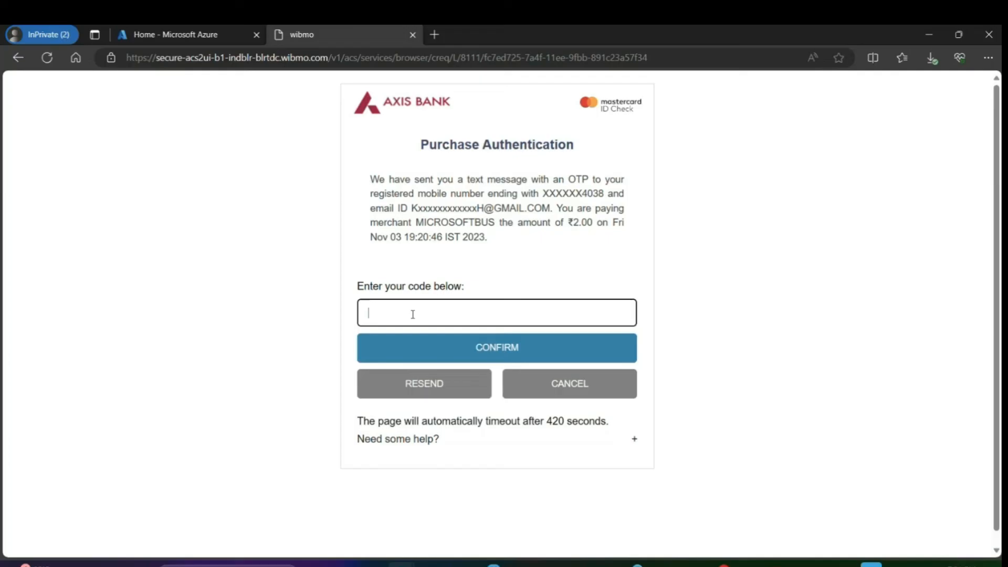
pyautogui.moveTo(410, 314)
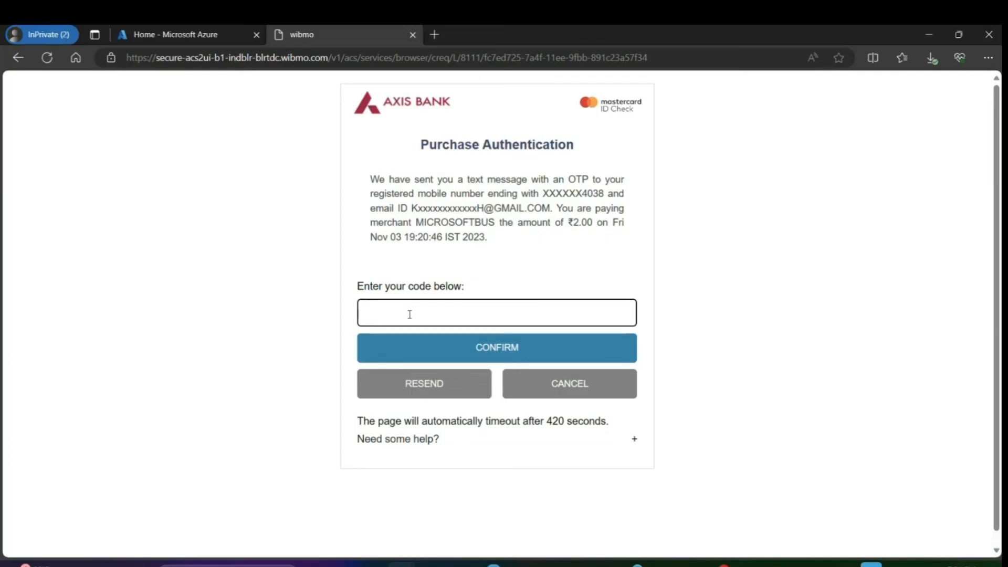
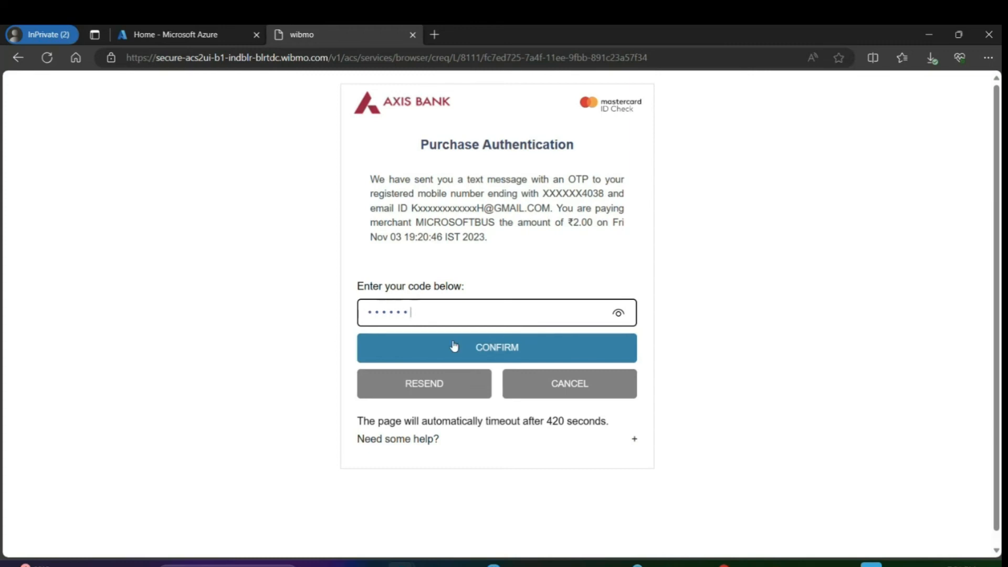
pyautogui.click(497, 348)
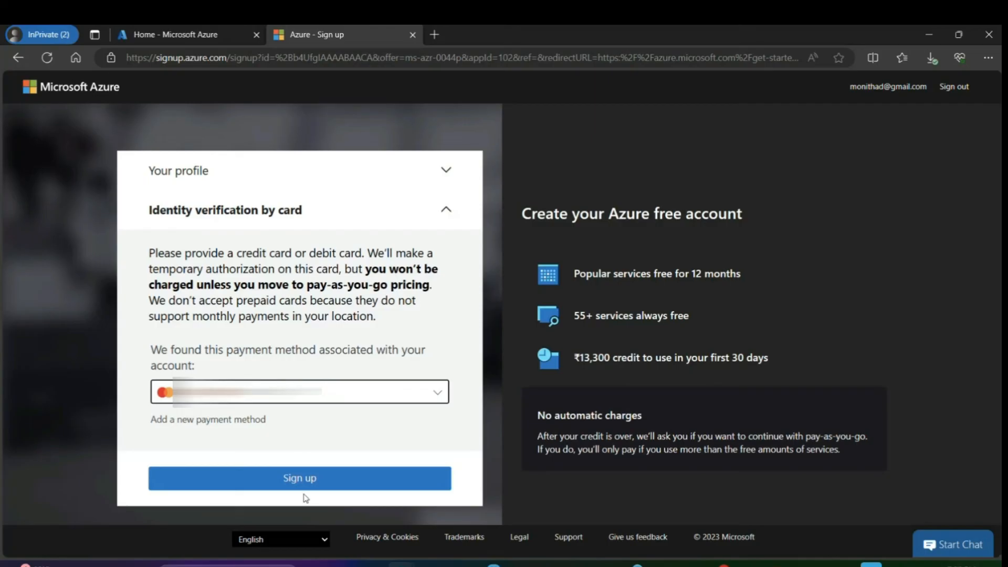
# Complete Azure sign-up using the verified card found on the account.
pyautogui.click(299, 478)
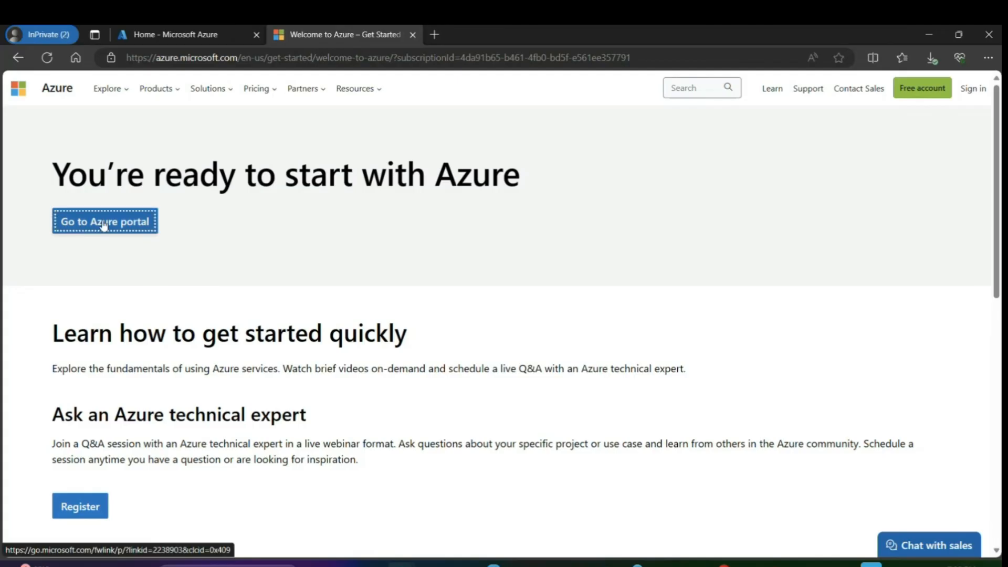
# Enter the Azure portal and reach Subscriptions via search 'su', showing the Free Trial.
pyautogui.click(104, 222)
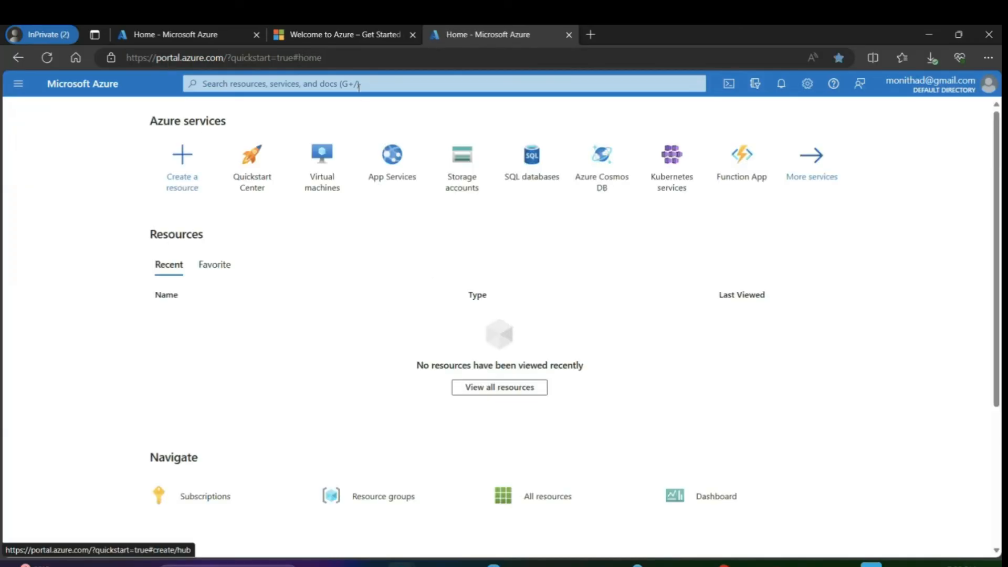
pyautogui.write('su')
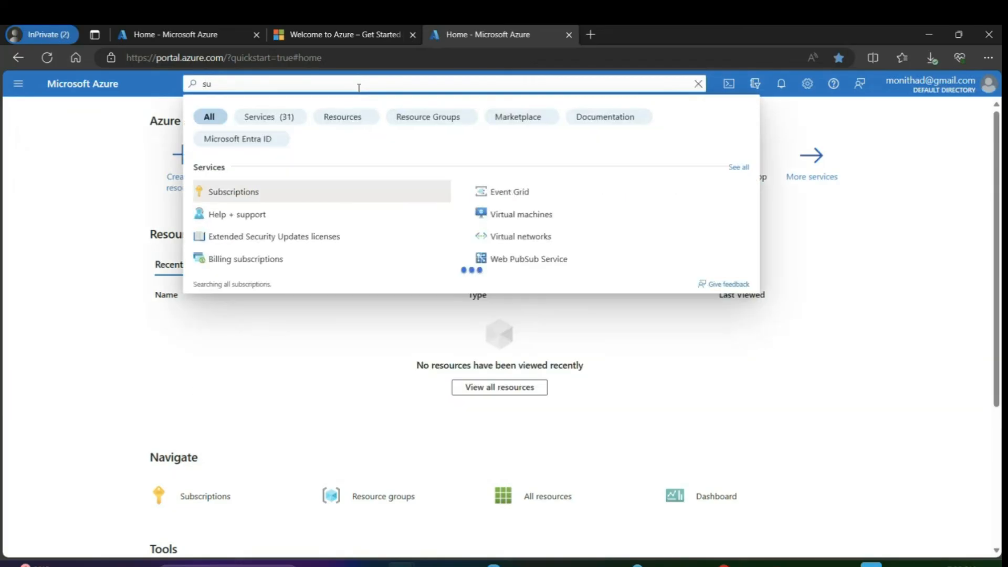
pyautogui.click(233, 191)
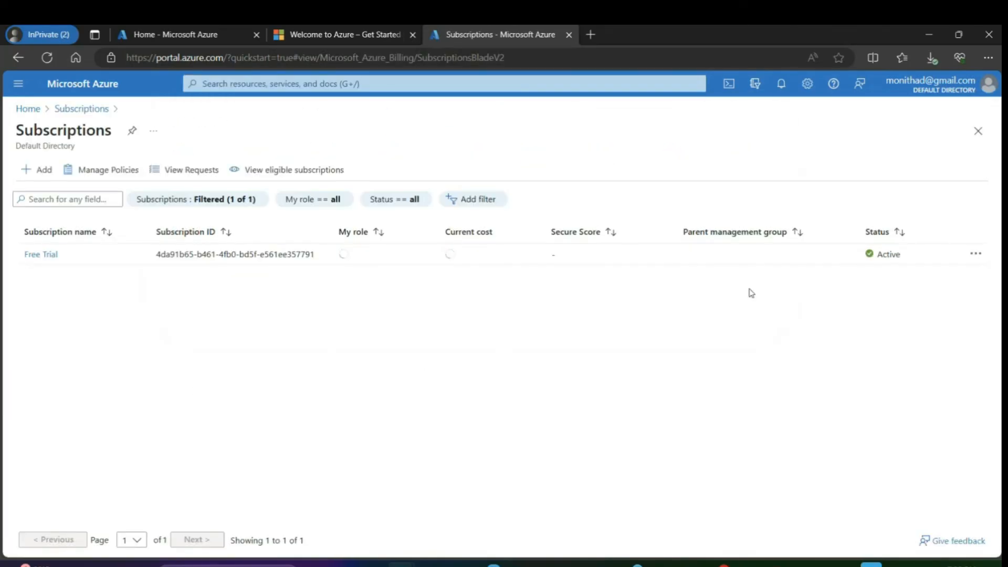
pyautogui.moveTo(735, 341)
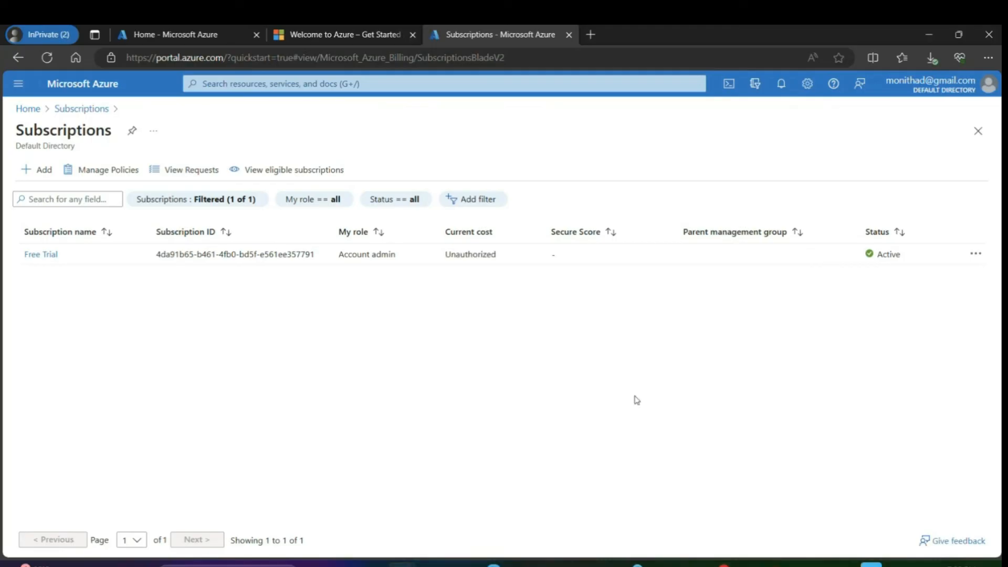
pyautogui.moveTo(454, 336)
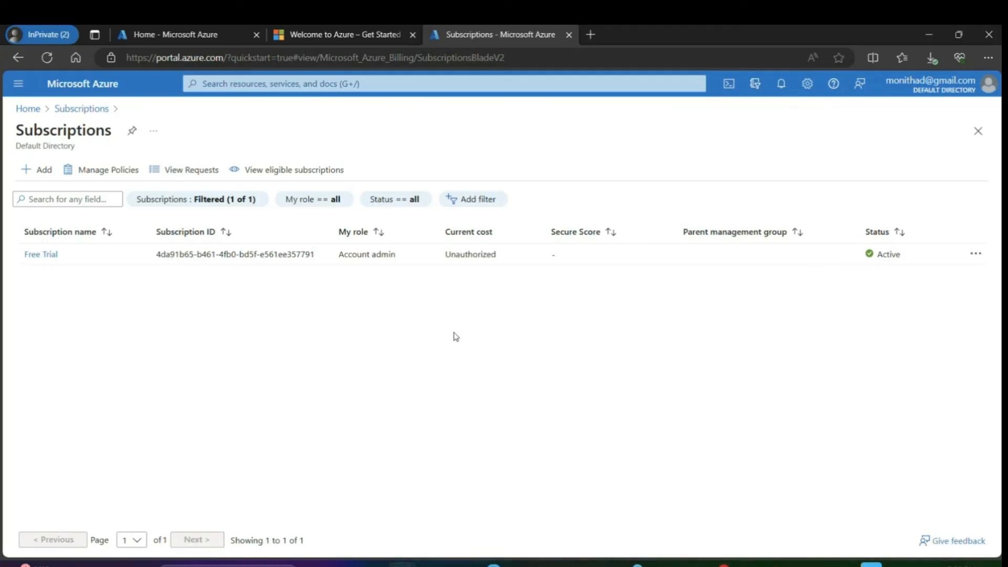